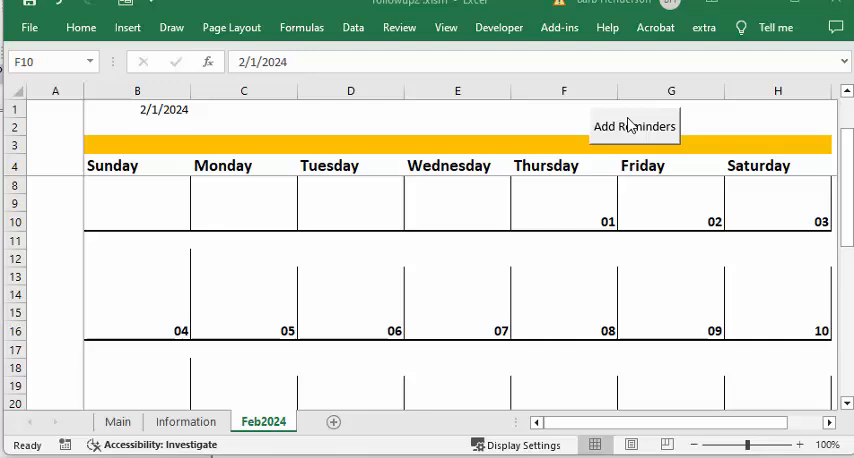
# Step: Select the February 1 cell (F10) and launch the Add Reminders entry form
pyautogui.click(563, 221)
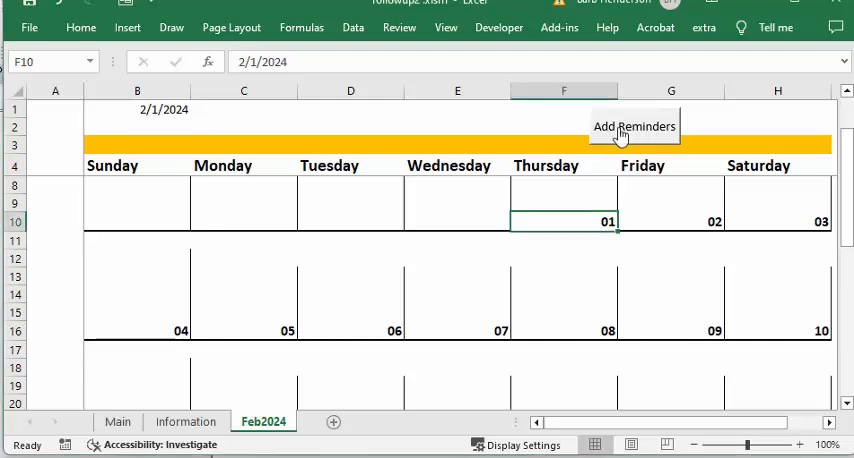
pyautogui.click(634, 126)
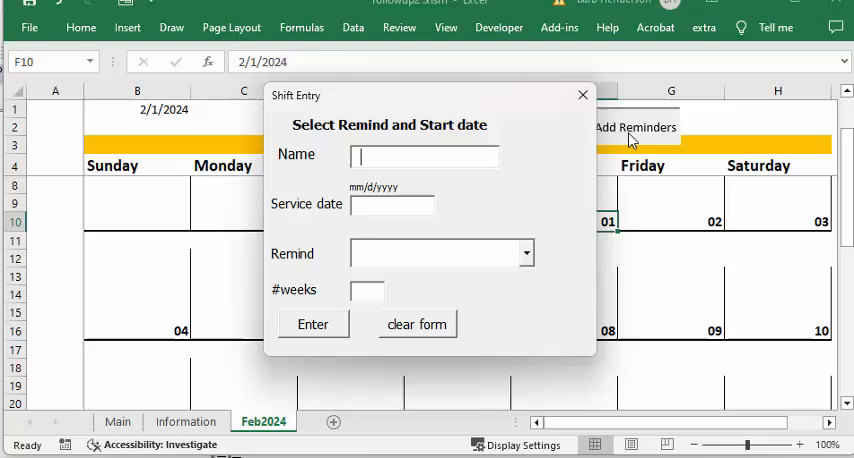
# Step: Submit customer AAAAA, service date 2/6/2024, type Service Reminder, then clear the form
pyautogui.write('AAAAA')
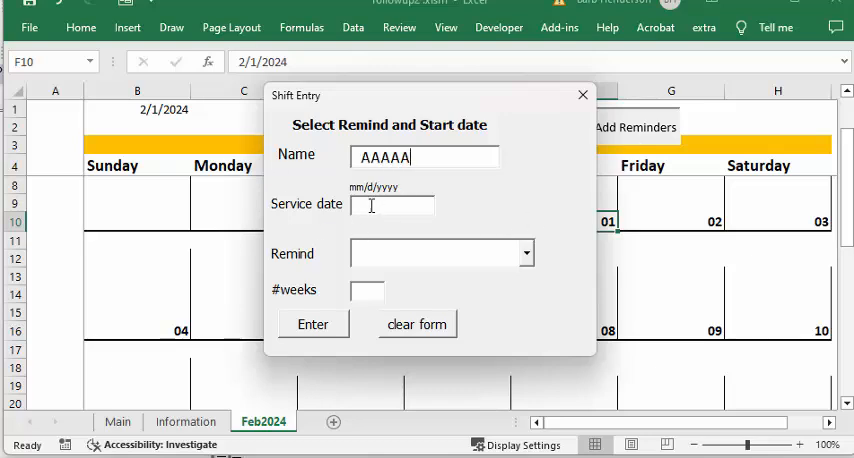
pyautogui.write('2/')
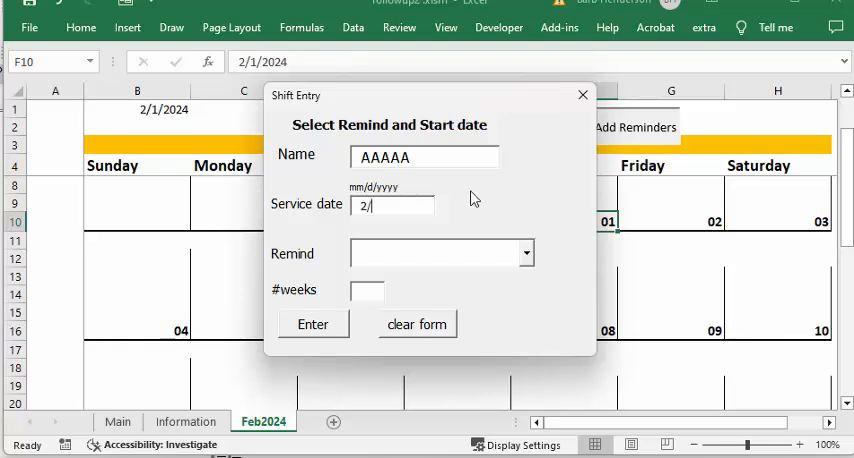
pyautogui.write('6/2024')
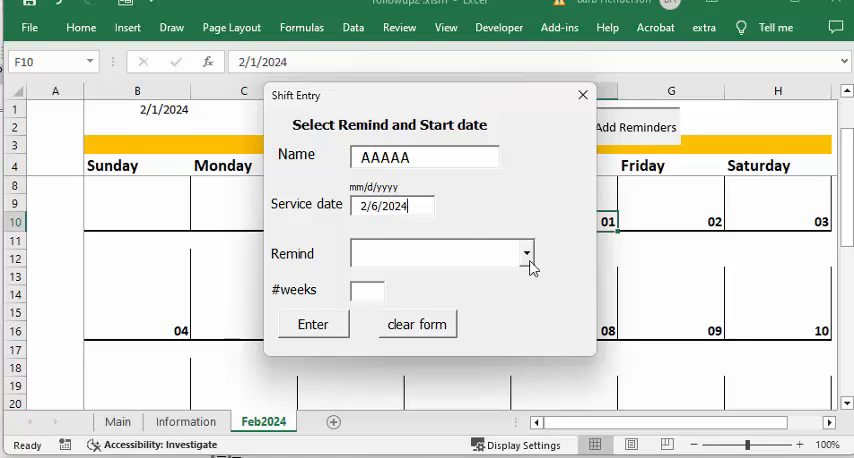
pyautogui.click(527, 252)
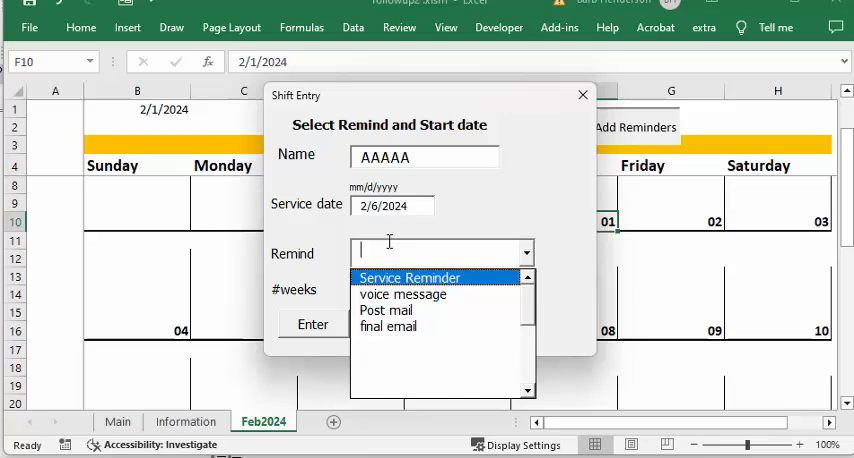
pyautogui.click(408, 278)
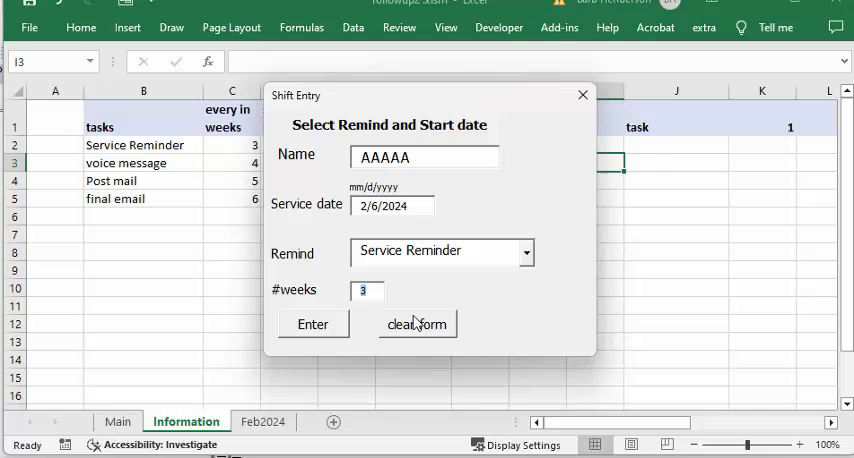
pyautogui.moveTo(318, 324)
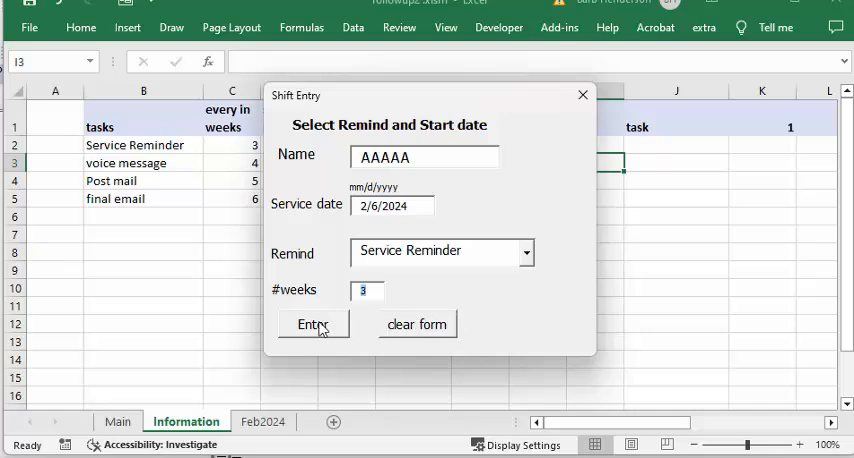
pyautogui.click(313, 324)
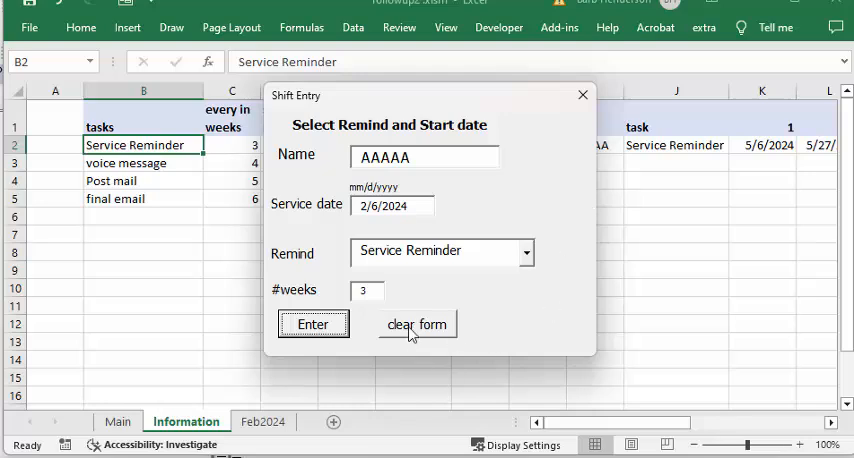
pyautogui.click(417, 323)
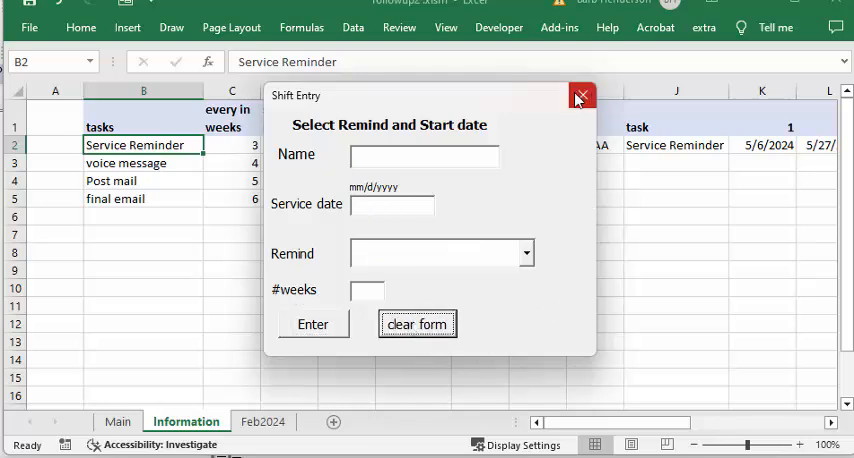
# Step: Close the Shift Entry form and scroll right to AAAAA's dates 5/6–7/29/2024
pyautogui.click(581, 96)
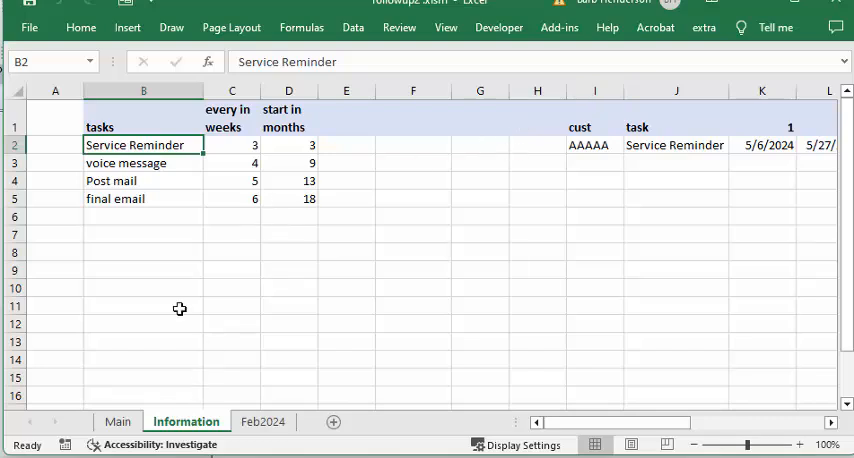
pyautogui.moveTo(130, 238)
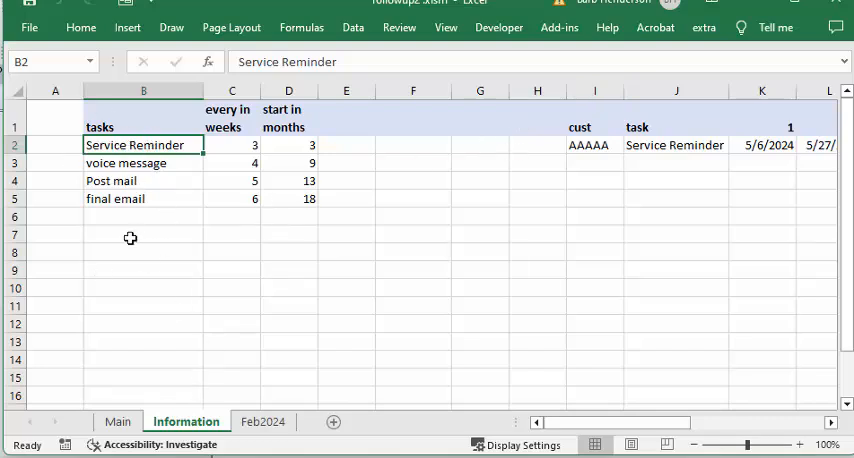
pyautogui.moveTo(135, 215)
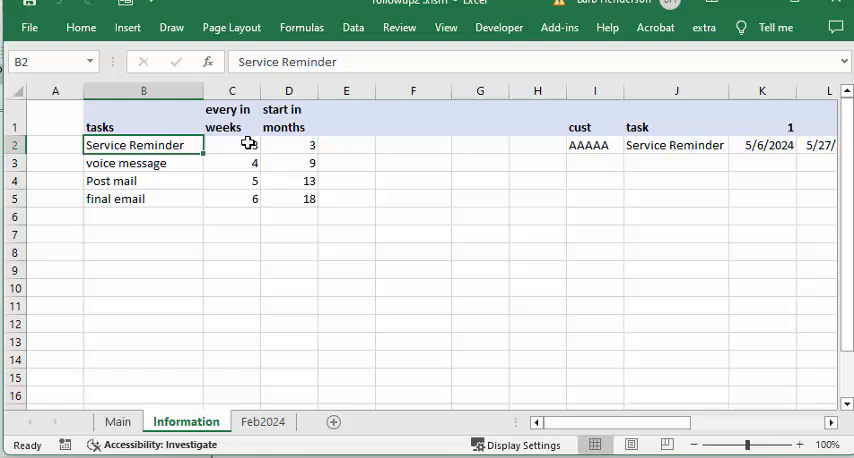
pyautogui.moveTo(230, 149)
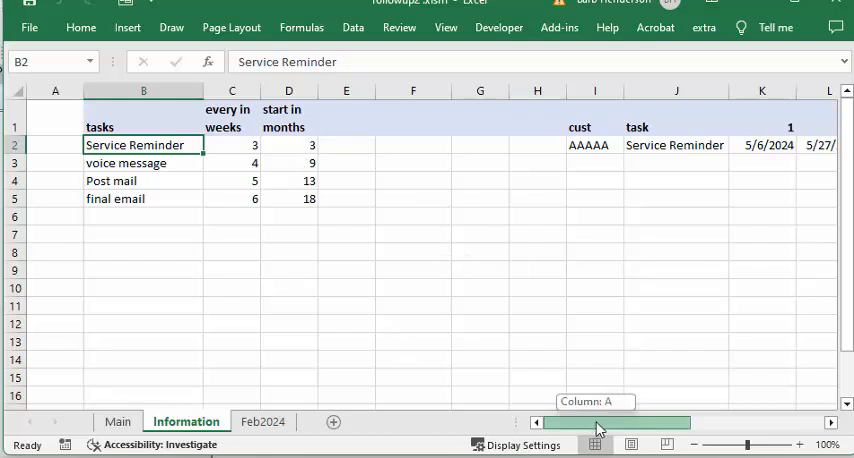
pyautogui.hscroll(3)
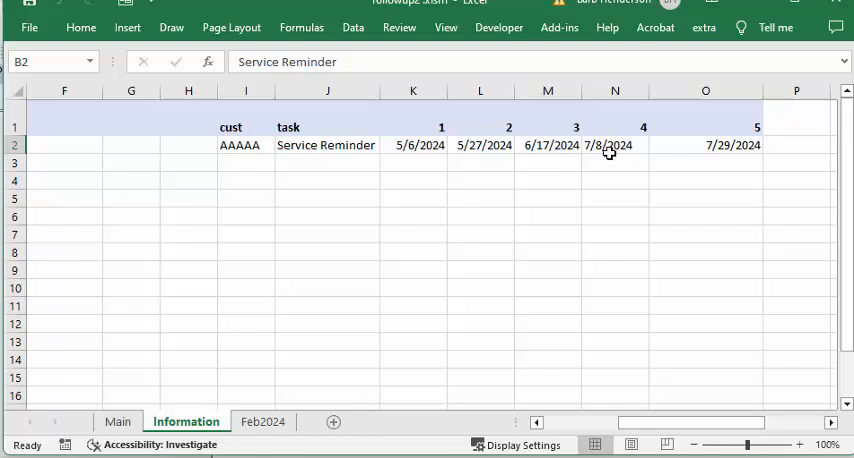
pyautogui.moveTo(772, 144)
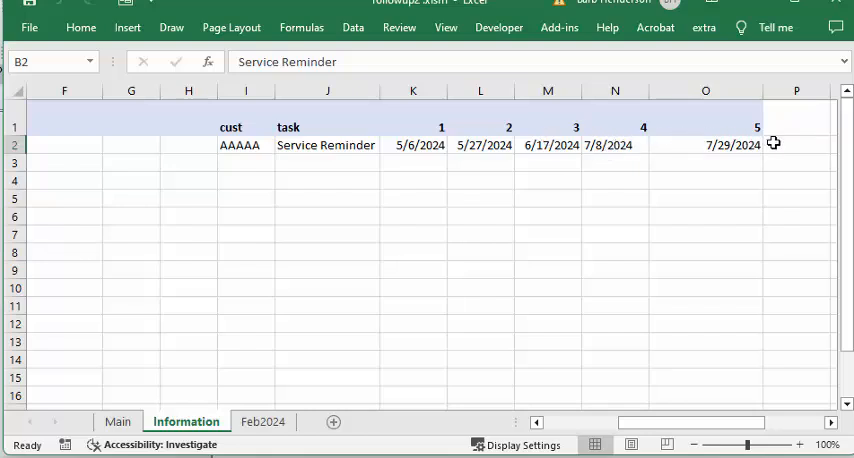
pyautogui.moveTo(658, 200)
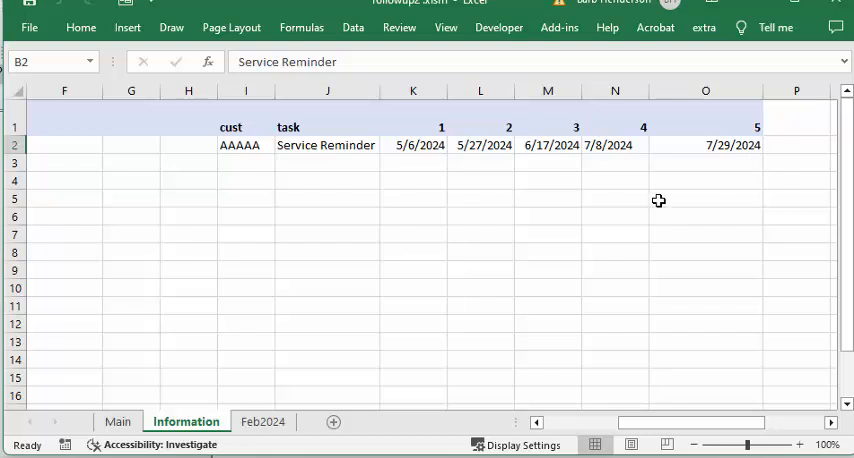
pyautogui.moveTo(637, 217)
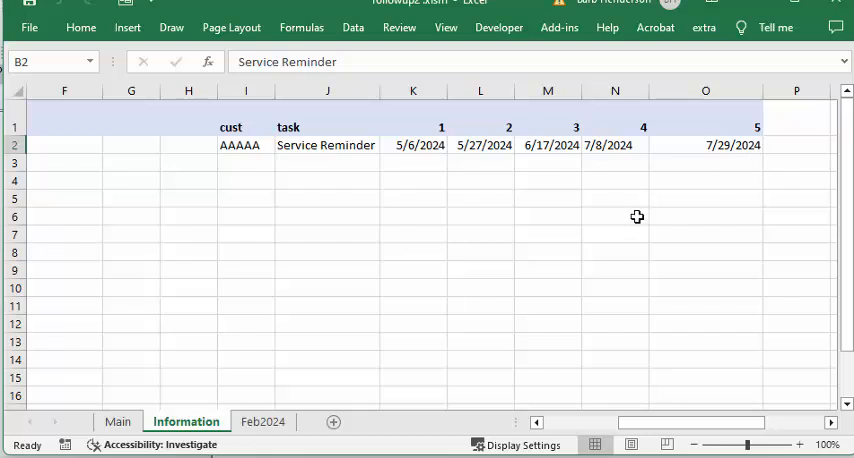
# Step: From the Main sheet, generate a new calendar with start date 5/1/2024
pyautogui.click(117, 421)
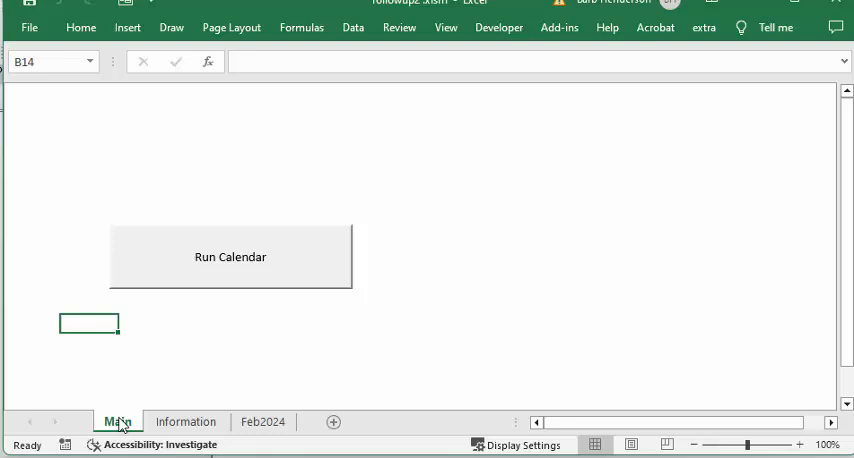
pyautogui.moveTo(200, 258)
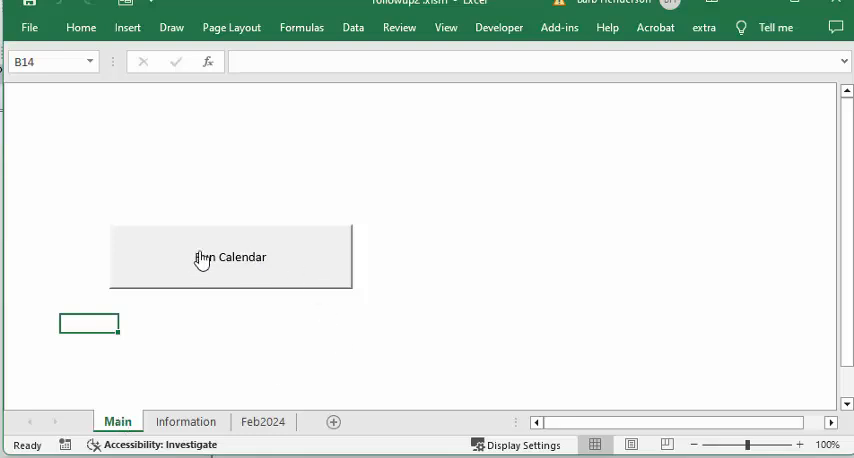
pyautogui.click(230, 257)
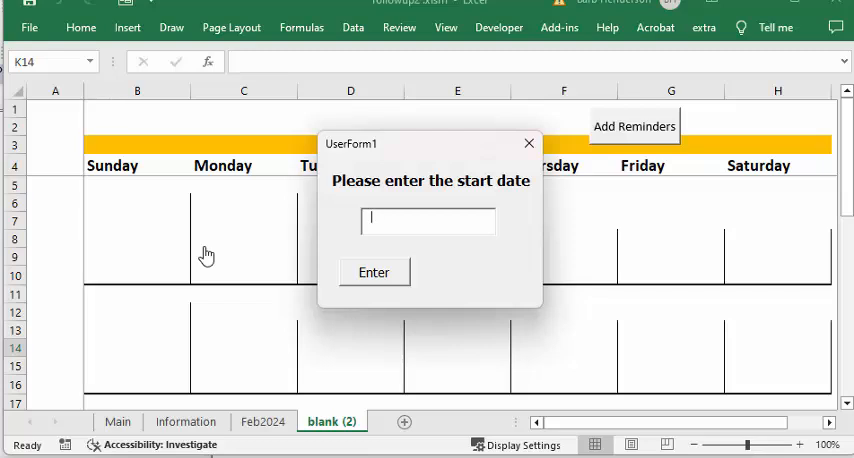
pyautogui.write('5')
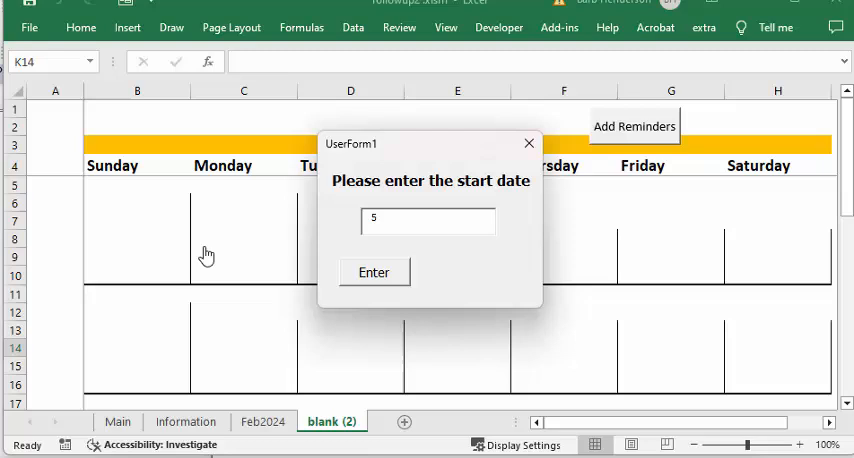
pyautogui.write('/')
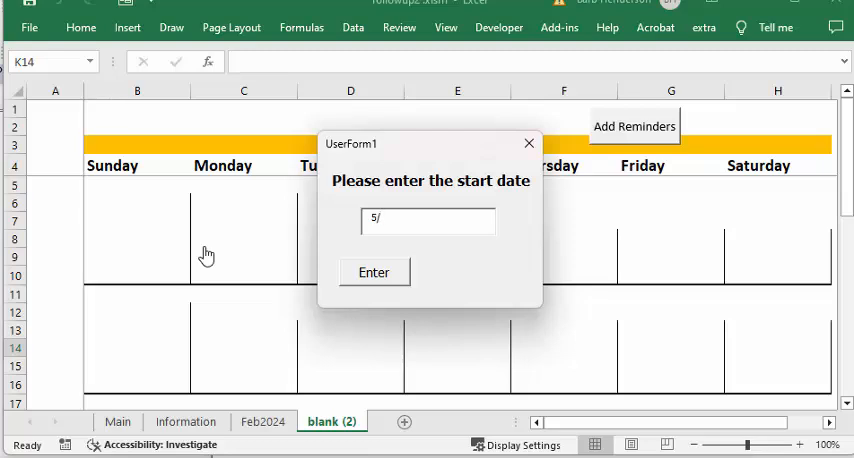
pyautogui.write('1/20')
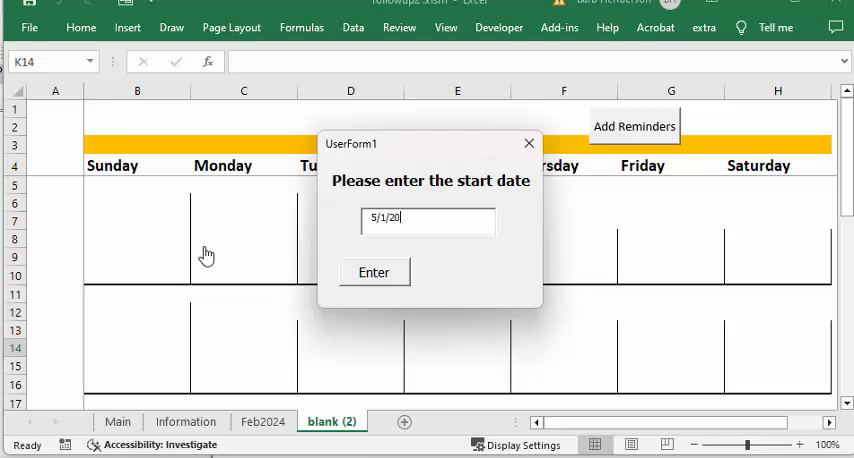
pyautogui.write('24')
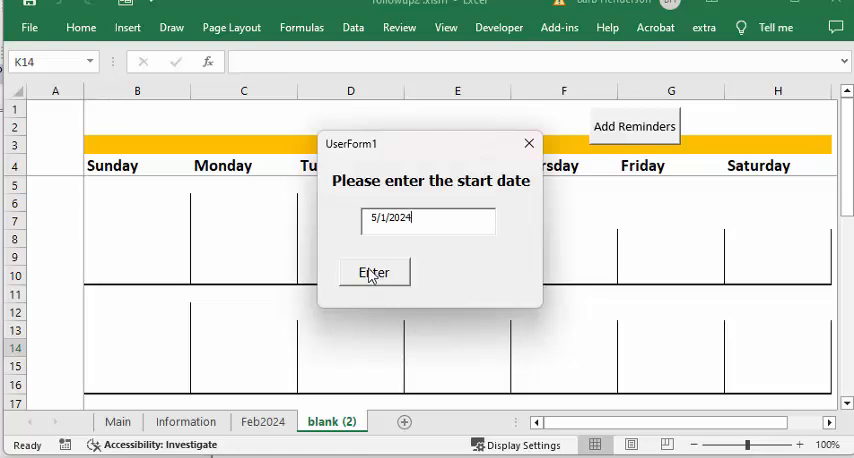
pyautogui.click(374, 272)
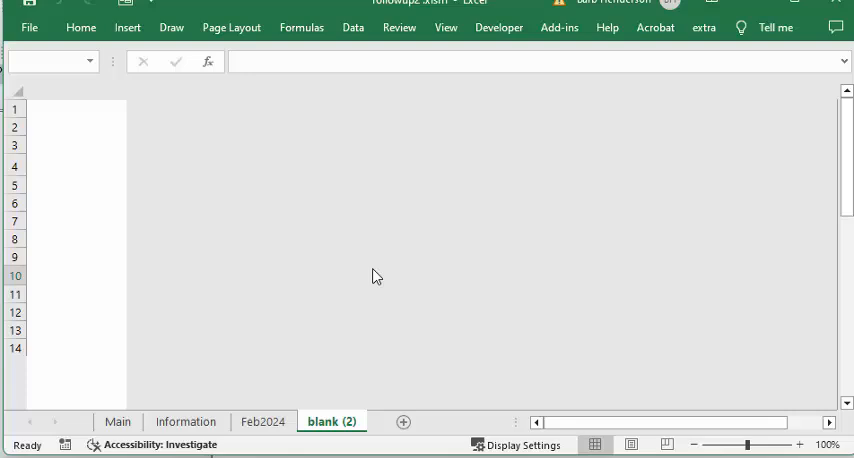
# Step: Check the May2024 calendar for AAAAA-Service Reminder-1 on May 6 and Reminder-2 on May 27
pyautogui.click(331, 421)
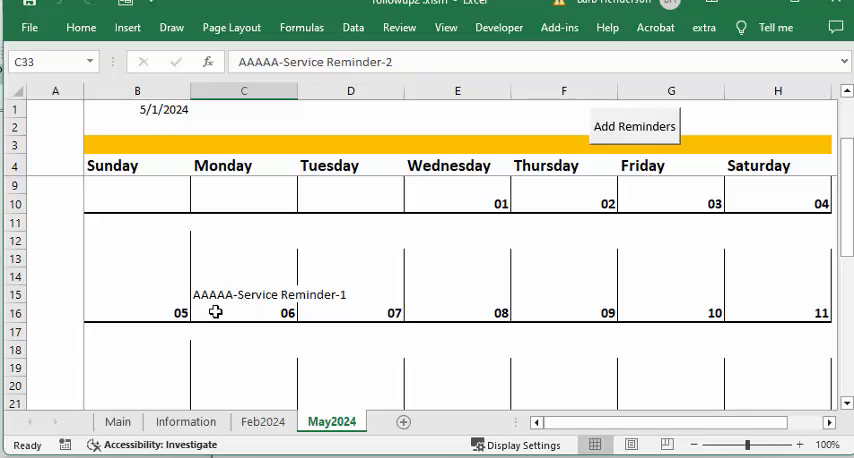
pyautogui.moveTo(308, 312)
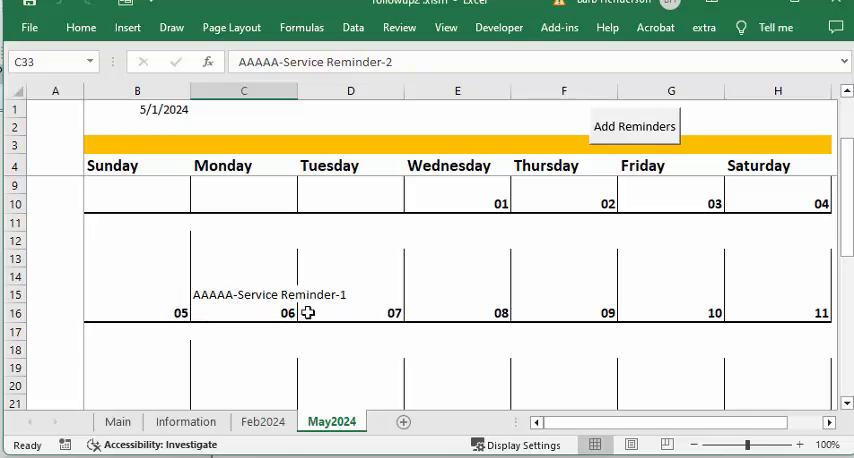
pyautogui.moveTo(253, 303)
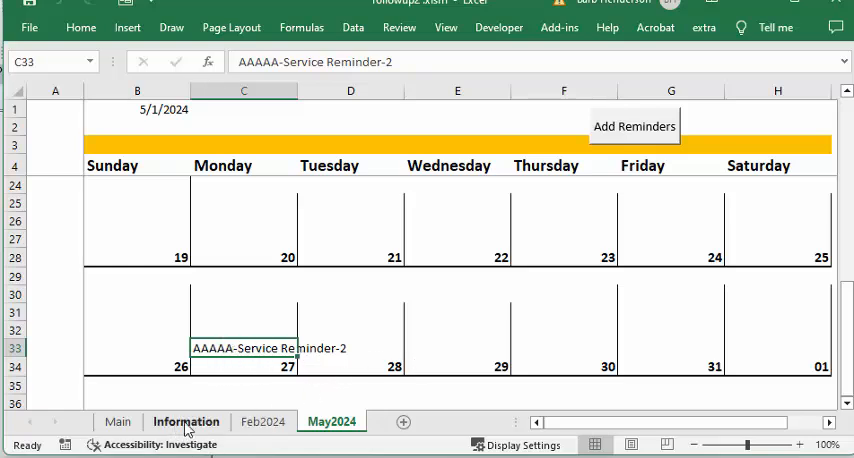
# Step: Go to the Information sheet to see AAAAA's reminder dates 5/6–7/29/2024
pyautogui.click(186, 421)
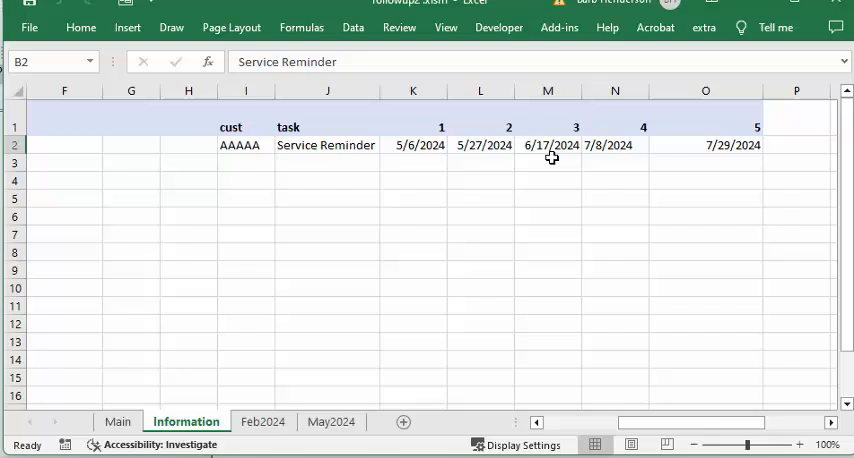
pyautogui.moveTo(549, 150)
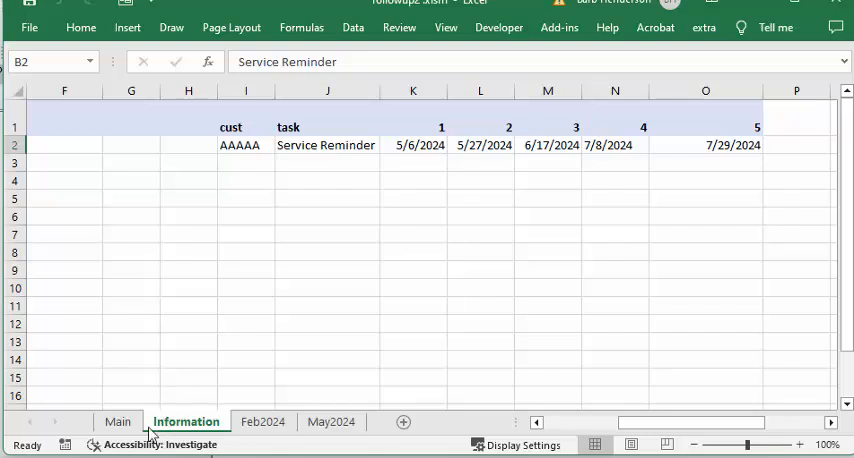
pyautogui.moveTo(187, 424)
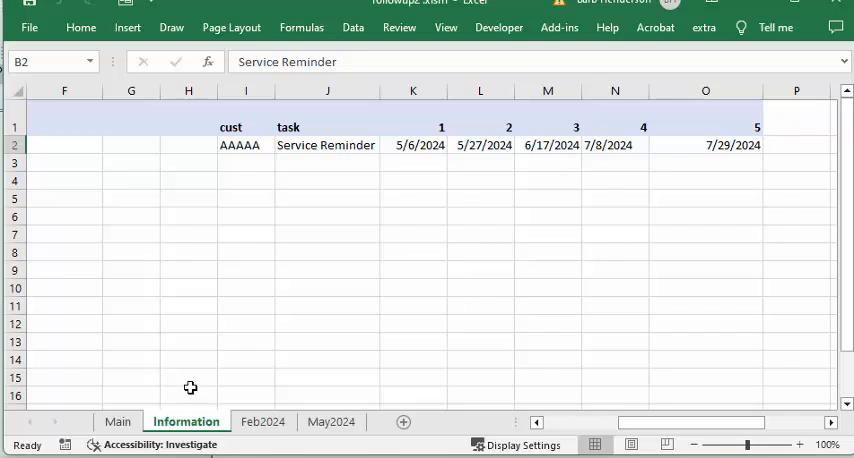
pyautogui.moveTo(280, 346)
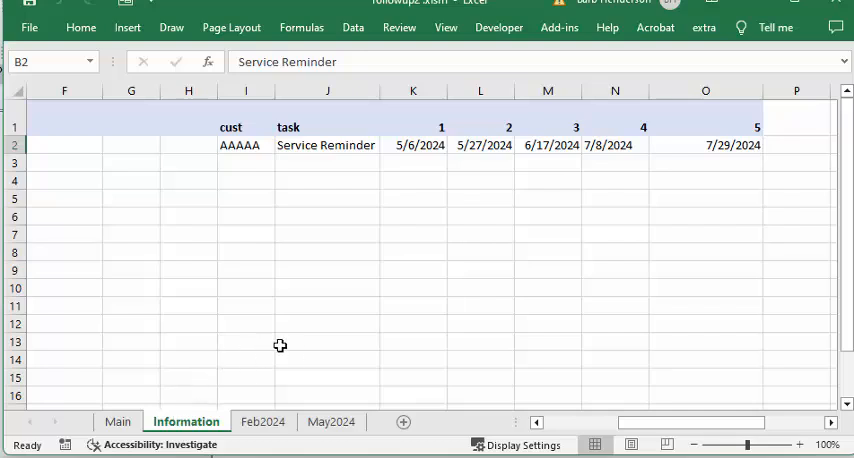
pyautogui.moveTo(224, 347)
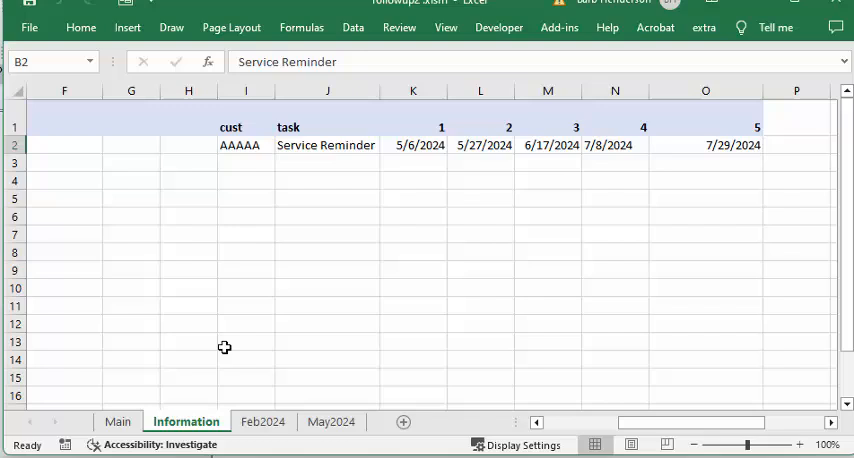
pyautogui.moveTo(279, 362)
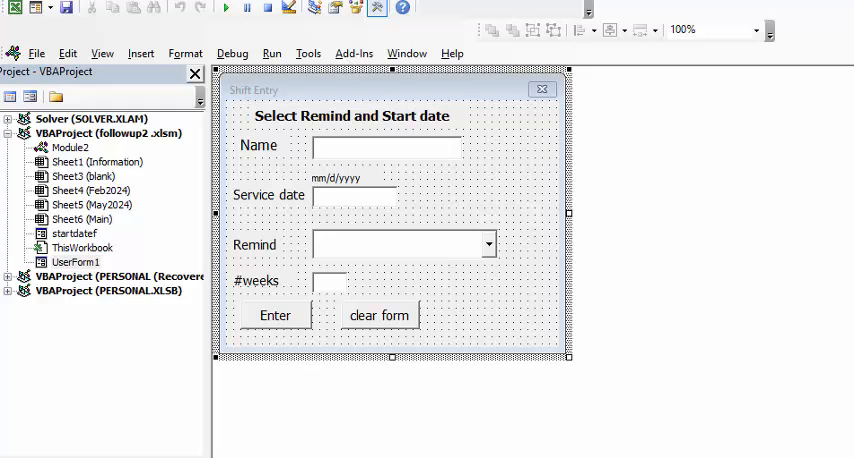
pyautogui.moveTo(389, 151)
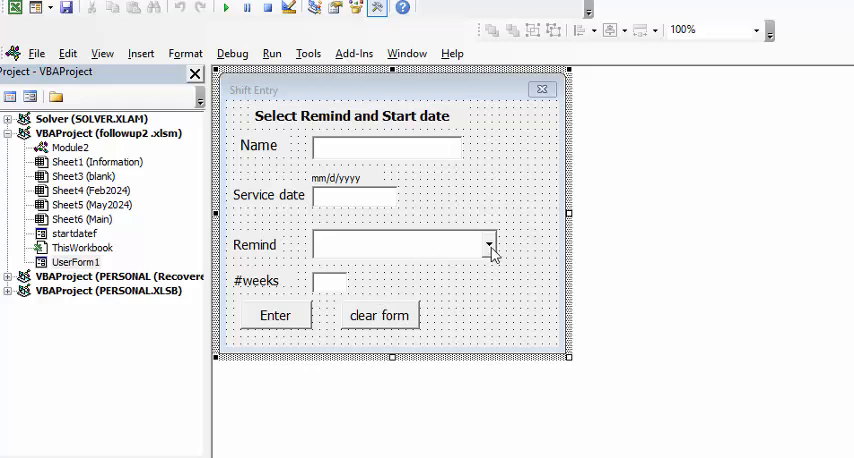
pyautogui.moveTo(495, 253)
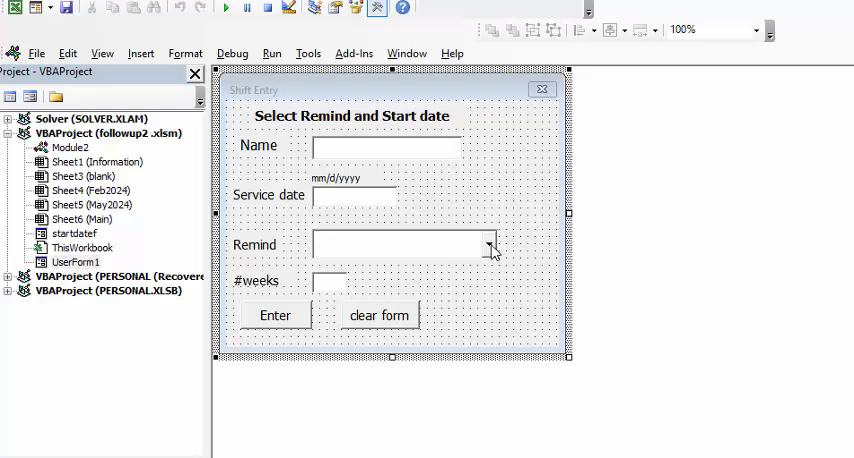
pyautogui.moveTo(470, 268)
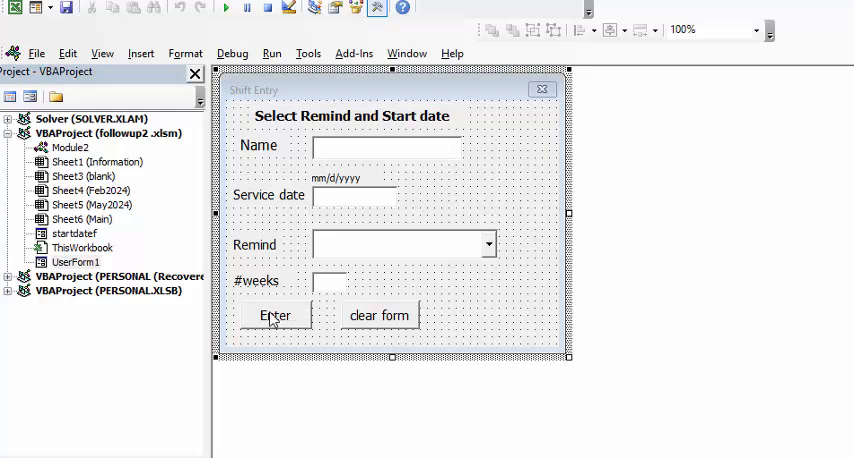
# Step: Double-click the form's Enter button to view its click procedure code
pyautogui.doubleClick(275, 315)
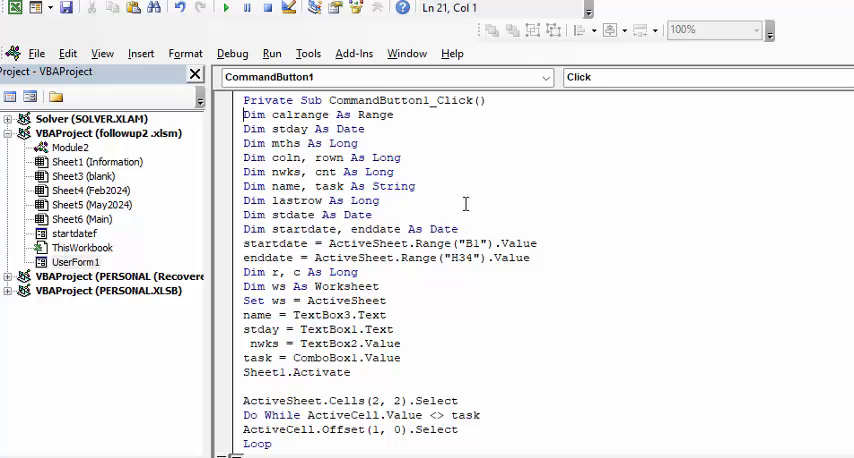
pyautogui.moveTo(356, 240)
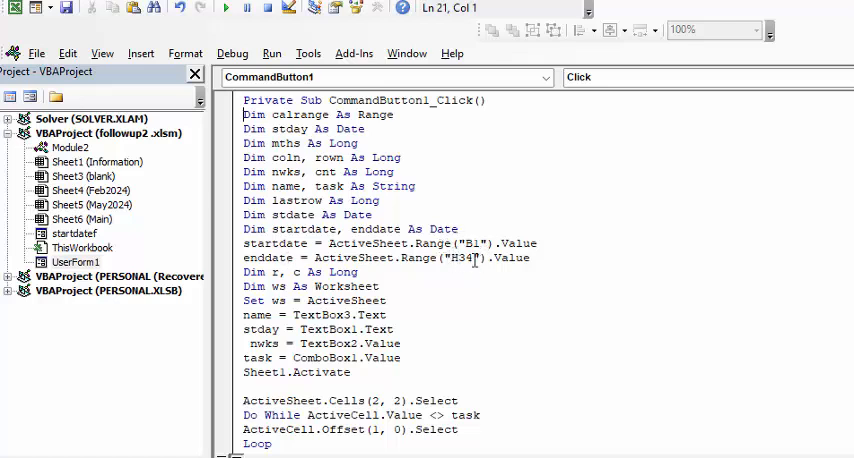
pyautogui.moveTo(483, 335)
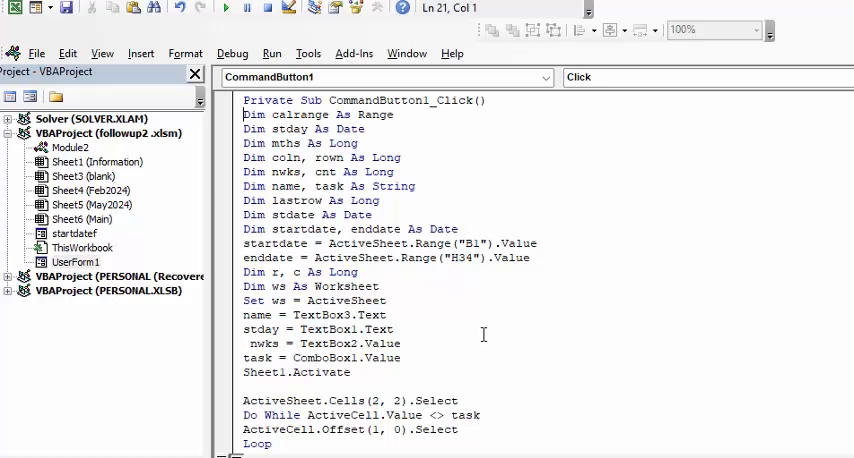
pyautogui.scroll(-3)
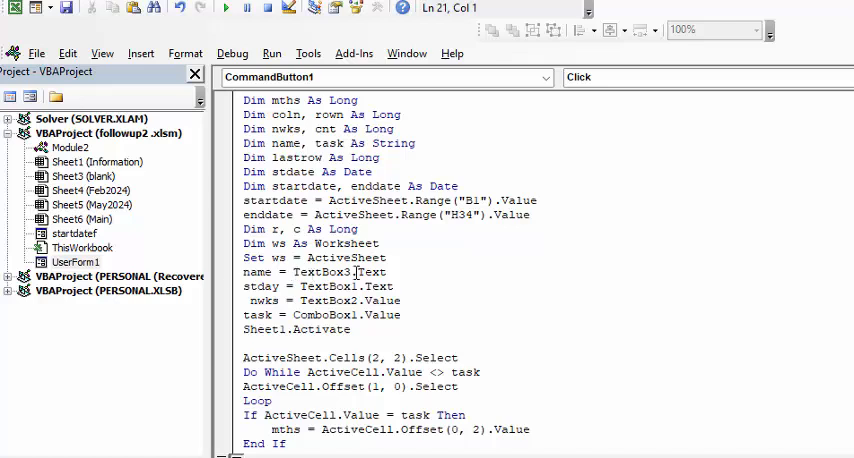
pyautogui.moveTo(288, 297)
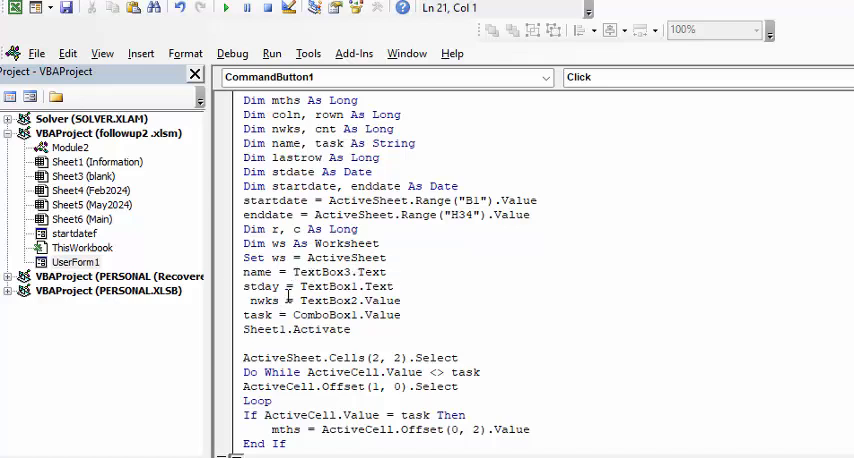
pyautogui.moveTo(258, 315)
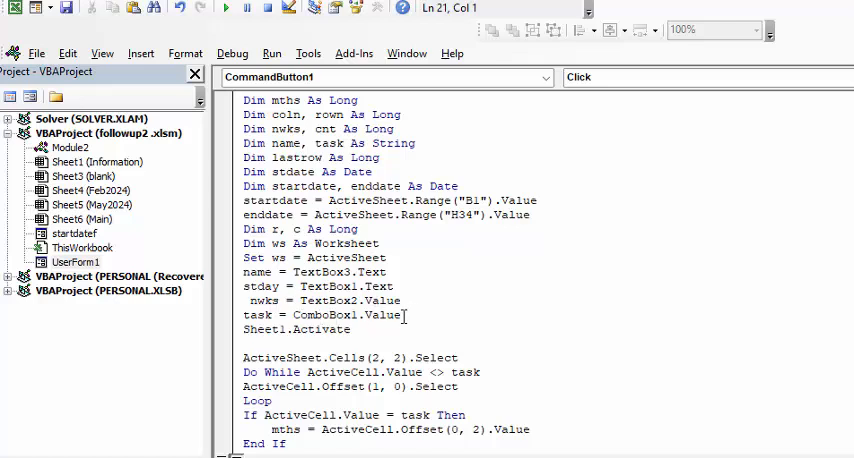
pyautogui.moveTo(467, 295)
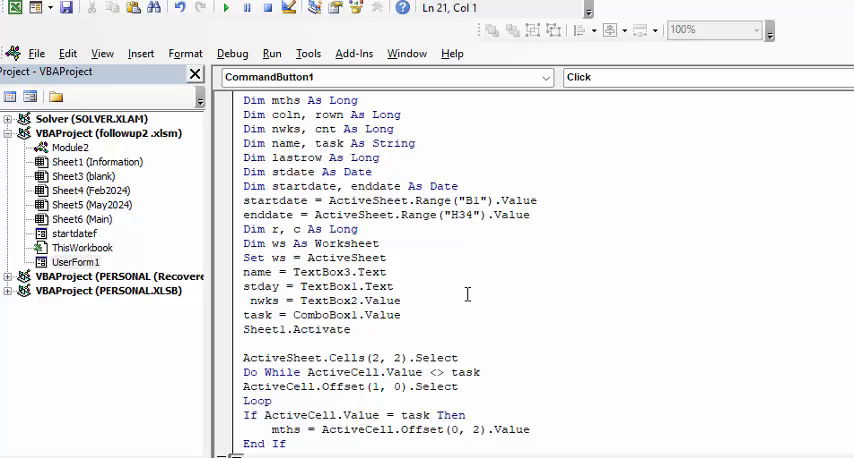
pyautogui.scroll(-3)
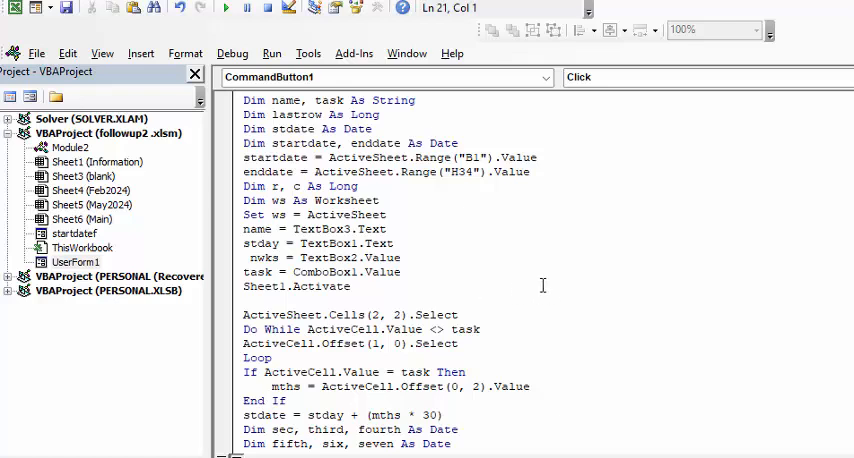
pyautogui.moveTo(246, 344)
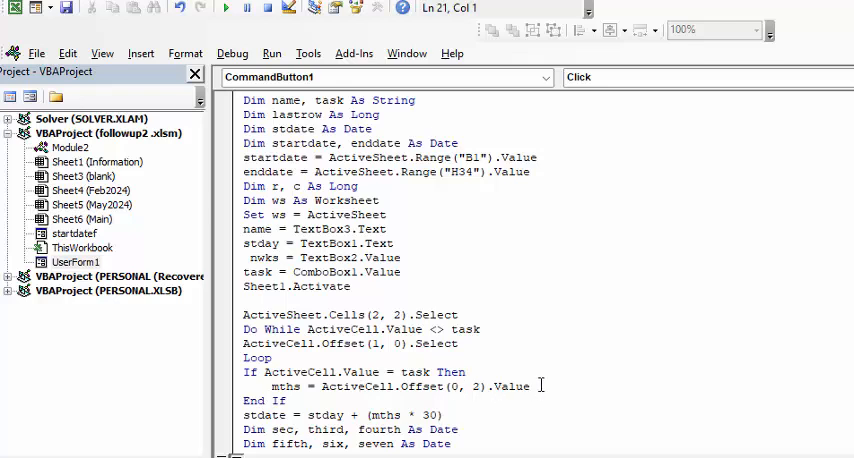
pyautogui.scroll(-3)
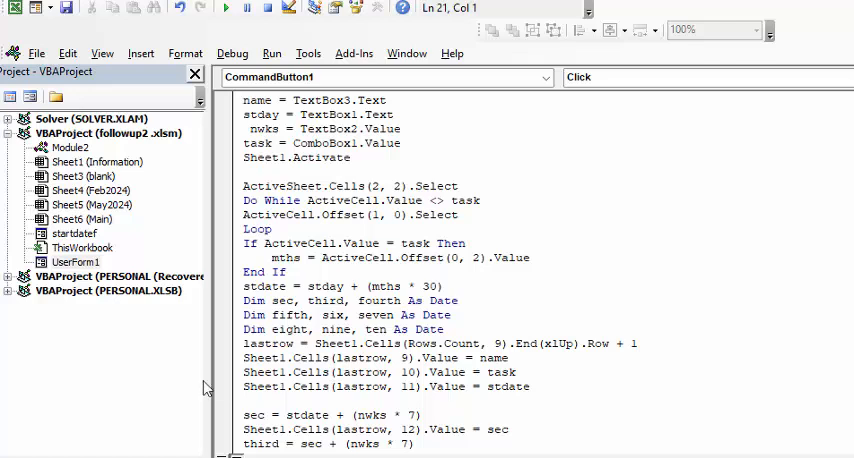
pyautogui.moveTo(420, 357)
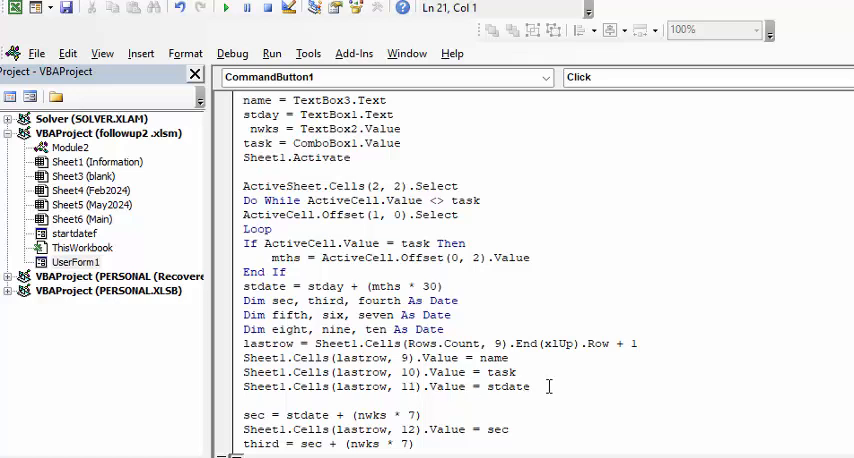
pyautogui.scroll(-3)
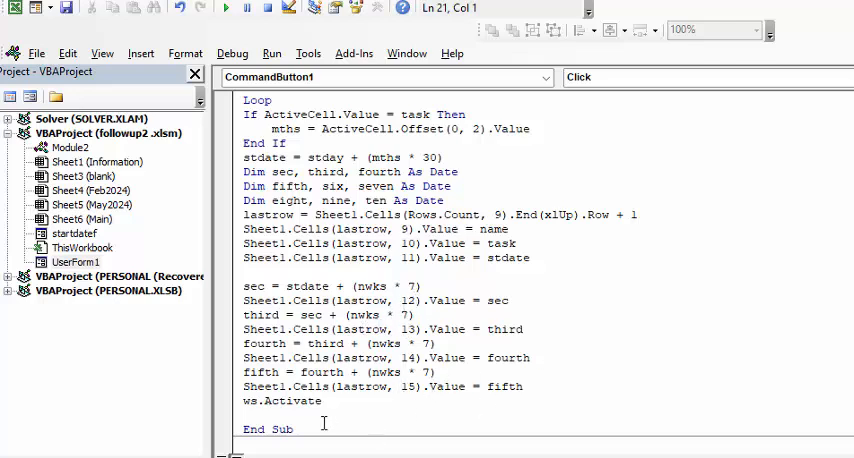
pyautogui.moveTo(477, 408)
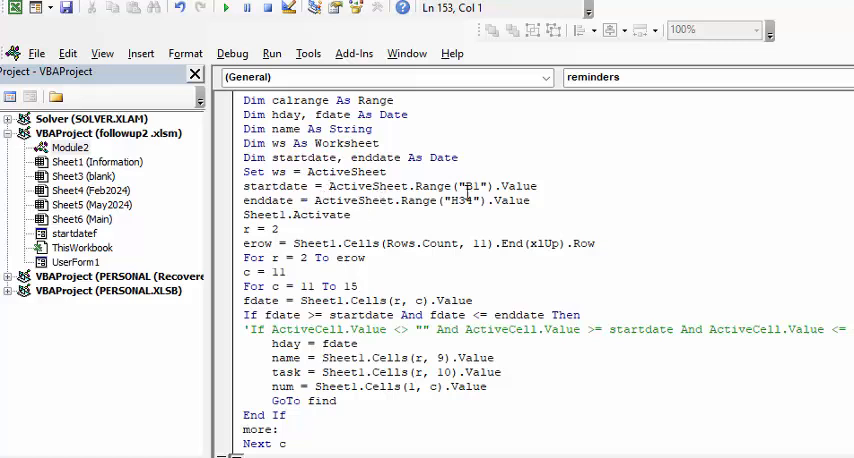
pyautogui.moveTo(554, 205)
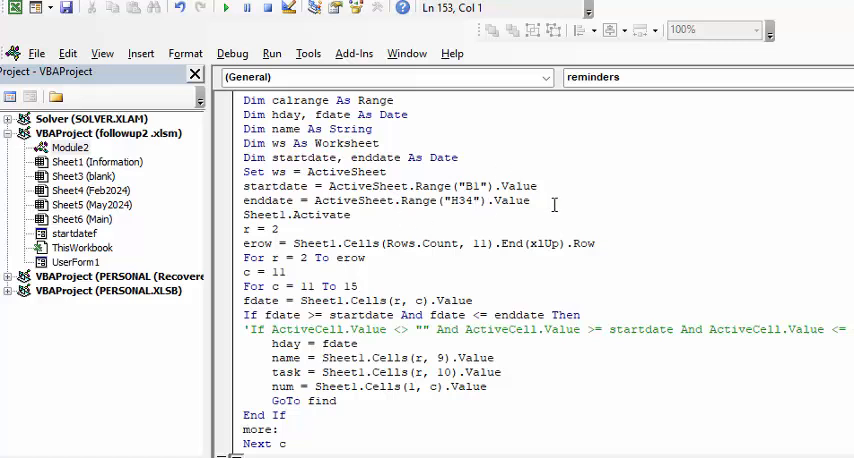
pyautogui.moveTo(661, 306)
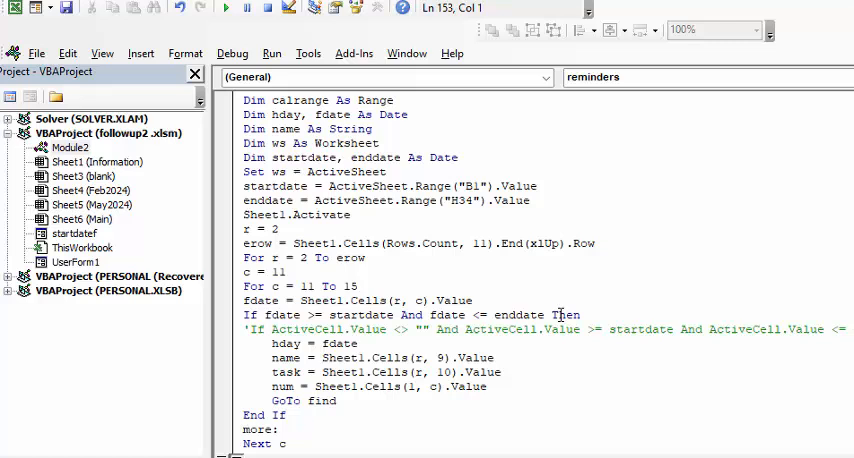
pyautogui.moveTo(372, 372)
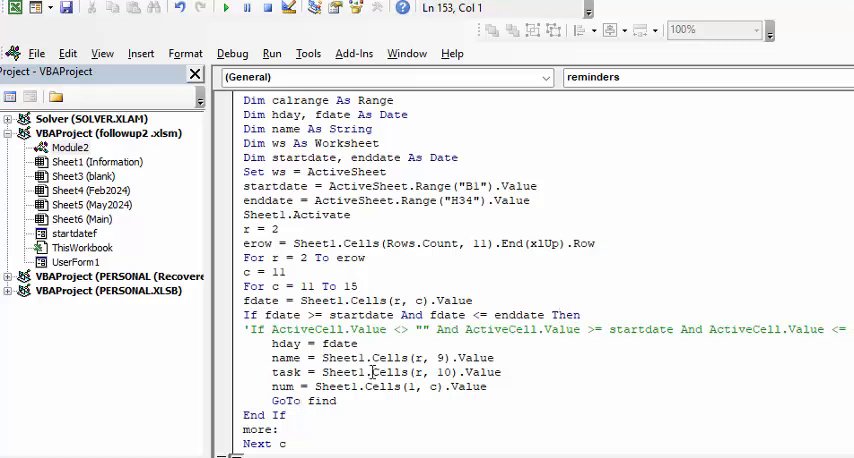
pyautogui.moveTo(378, 378)
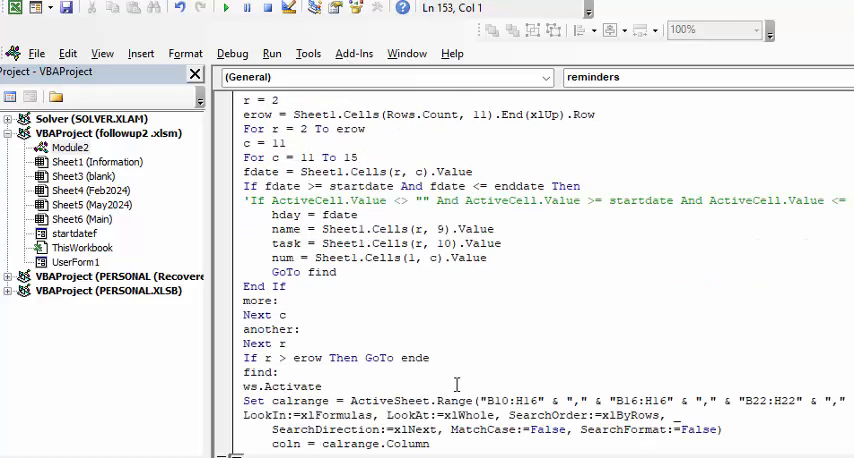
# Step: Scroll through Module2's reminders procedure that writes entries onto the calendar
pyautogui.scroll(-3)
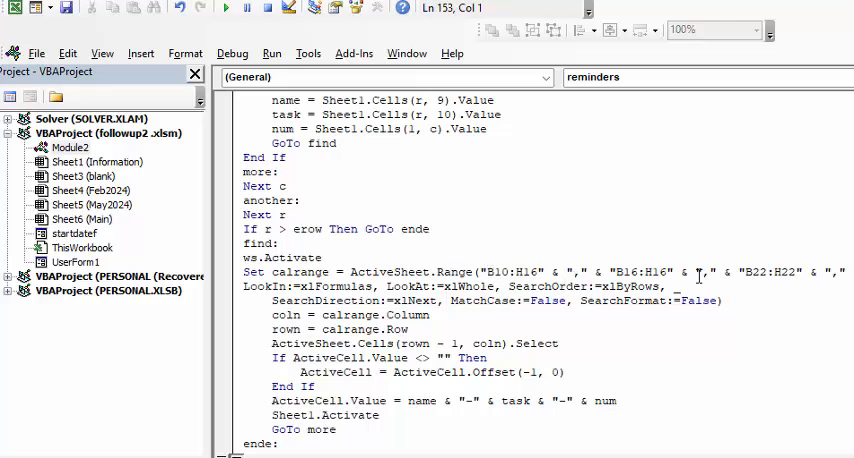
pyautogui.scroll(-3)
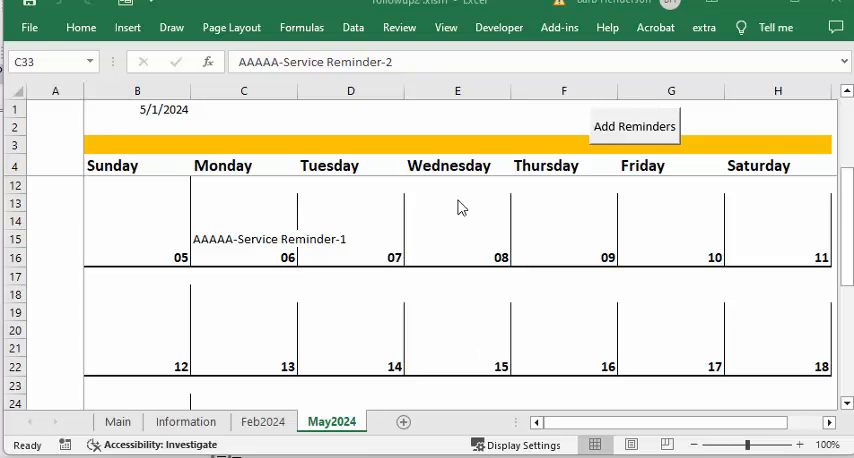
# Step: Scroll down the May2024 calendar to AAAAA-Service Reminder-2 on May 27
pyautogui.scroll(-3)
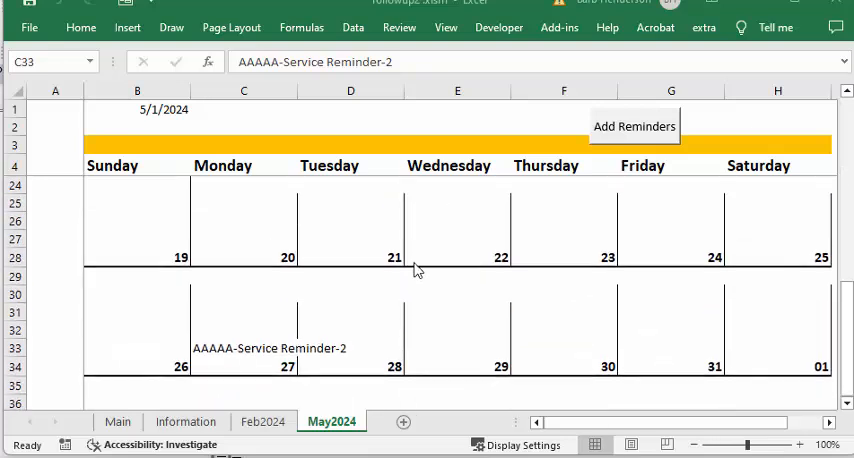
pyautogui.moveTo(389, 350)
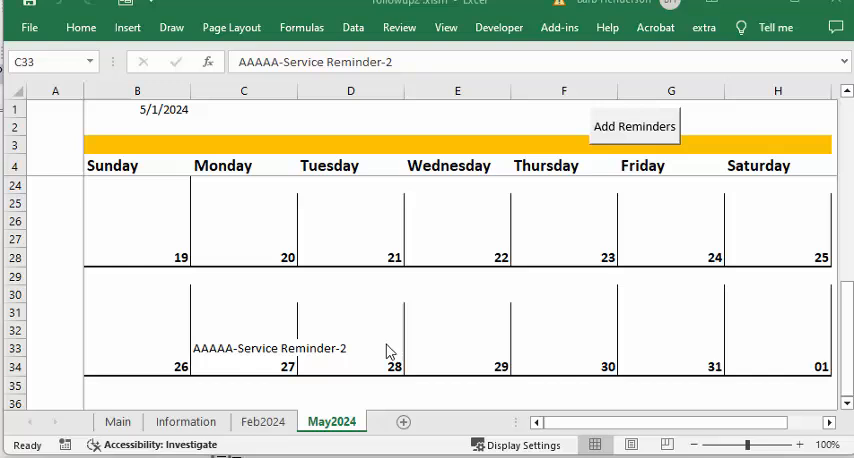
pyautogui.moveTo(200, 370)
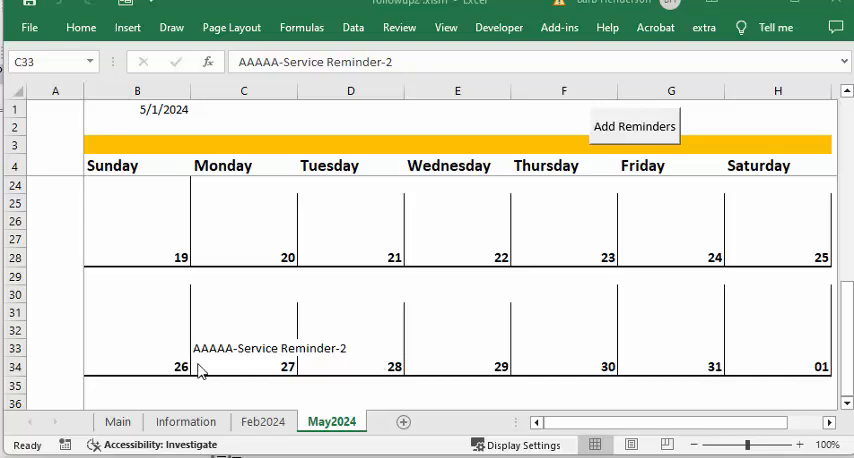
pyautogui.moveTo(272, 378)
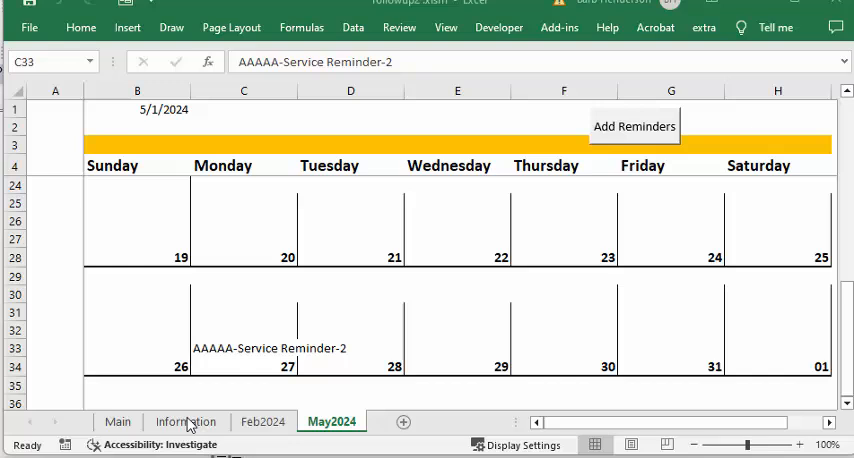
# Step: Switch to the Information sheet showing the task table and AAAAA's dates from 5/6/2024
pyautogui.click(243, 347)
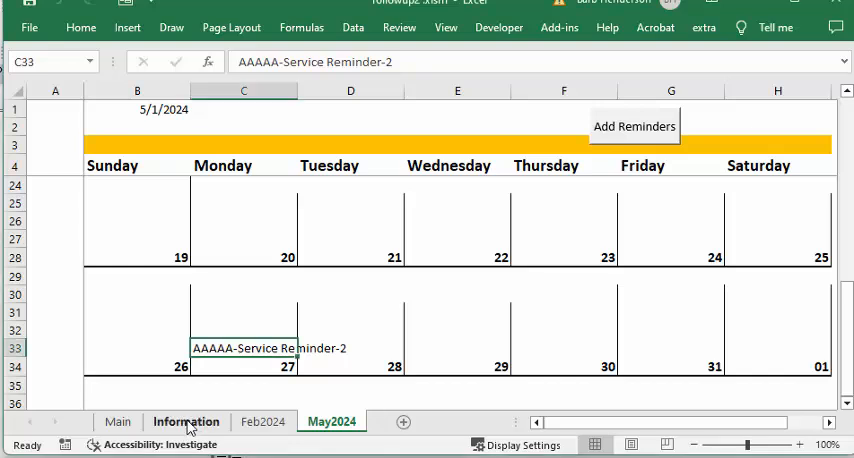
pyautogui.click(186, 421)
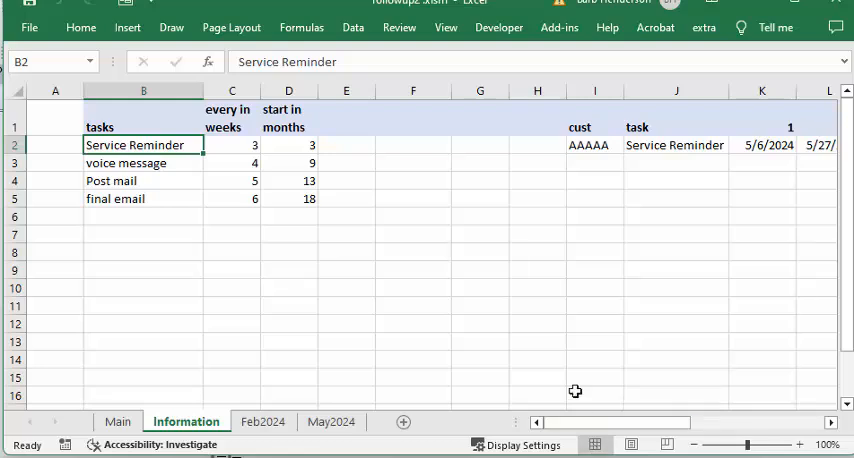
pyautogui.moveTo(480, 372)
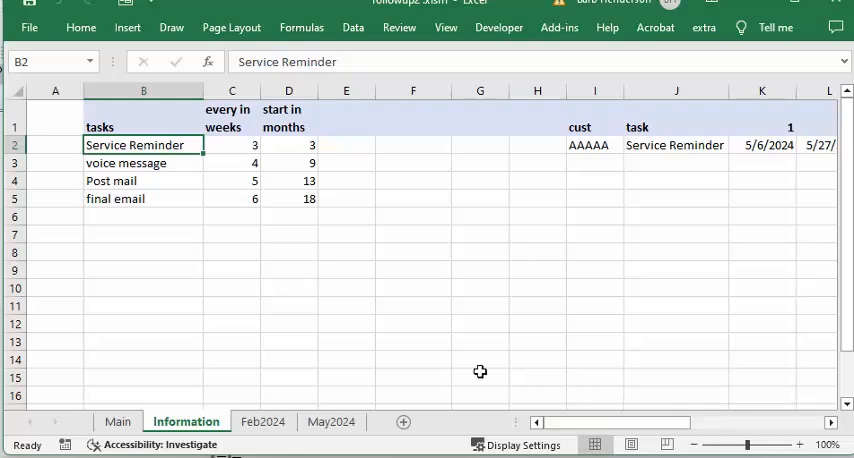
pyautogui.moveTo(451, 319)
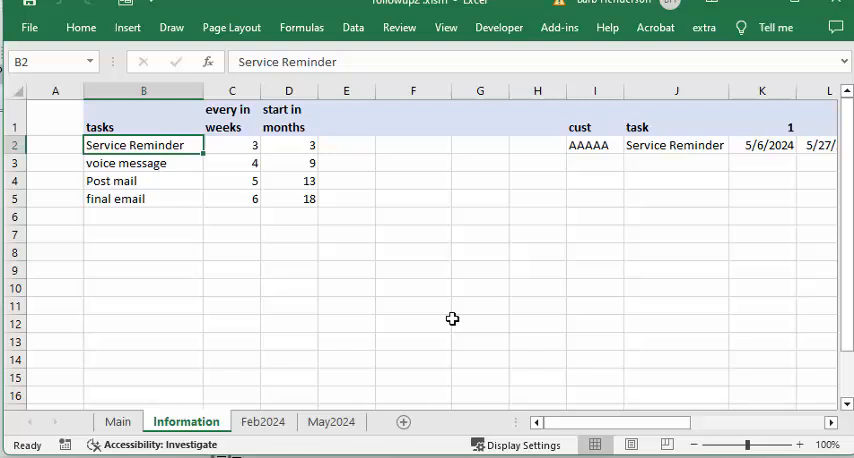